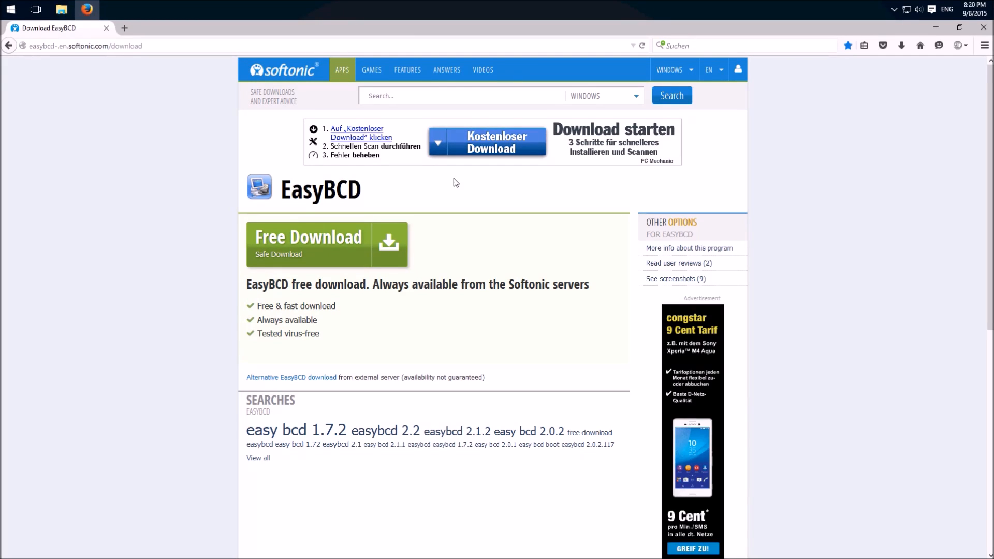
mouse_move(462, 205)
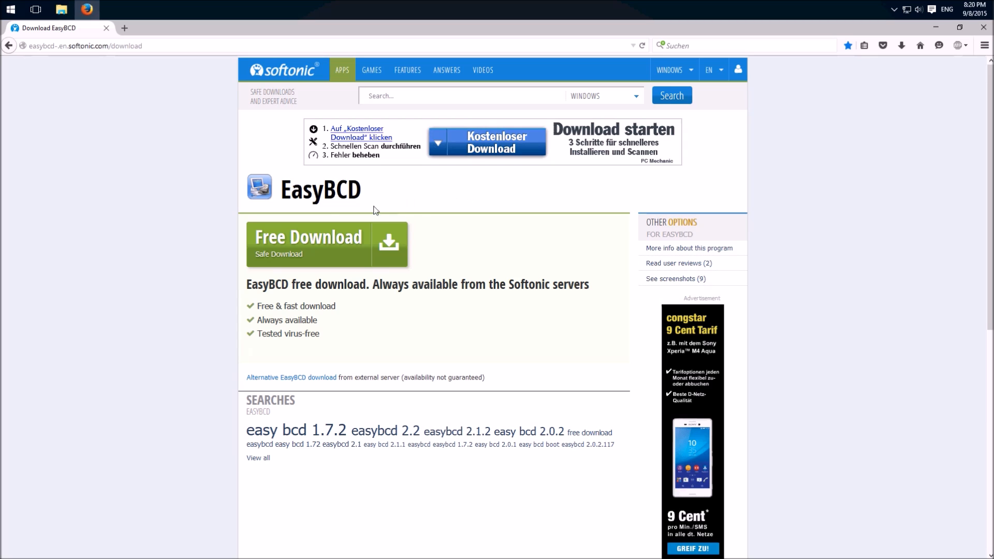
mouse_move(456, 202)
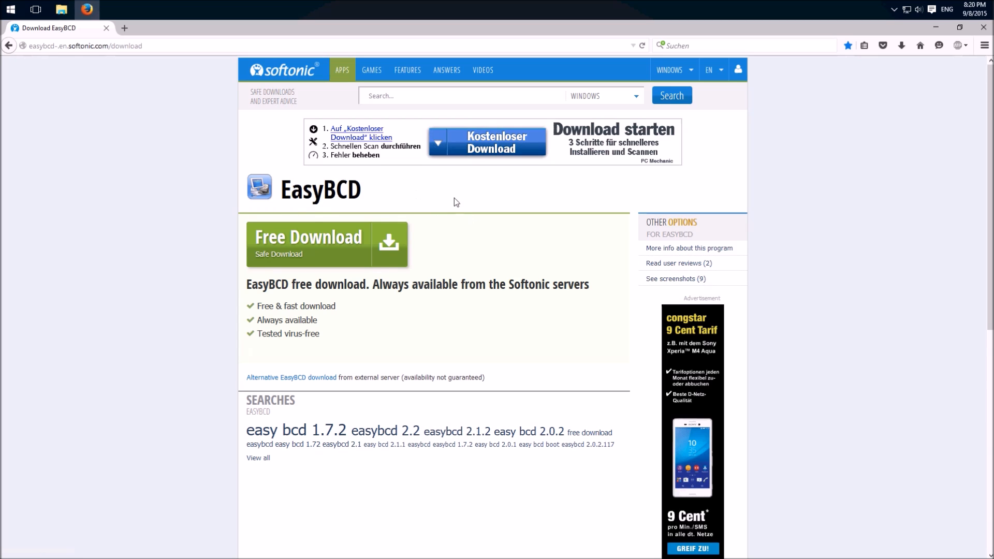
mouse_move(568, 230)
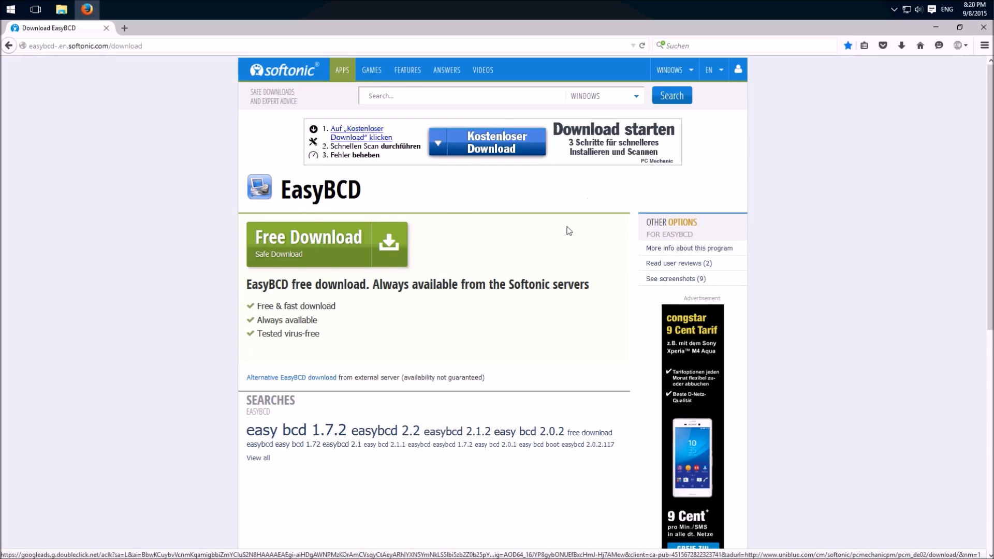
mouse_move(480, 192)
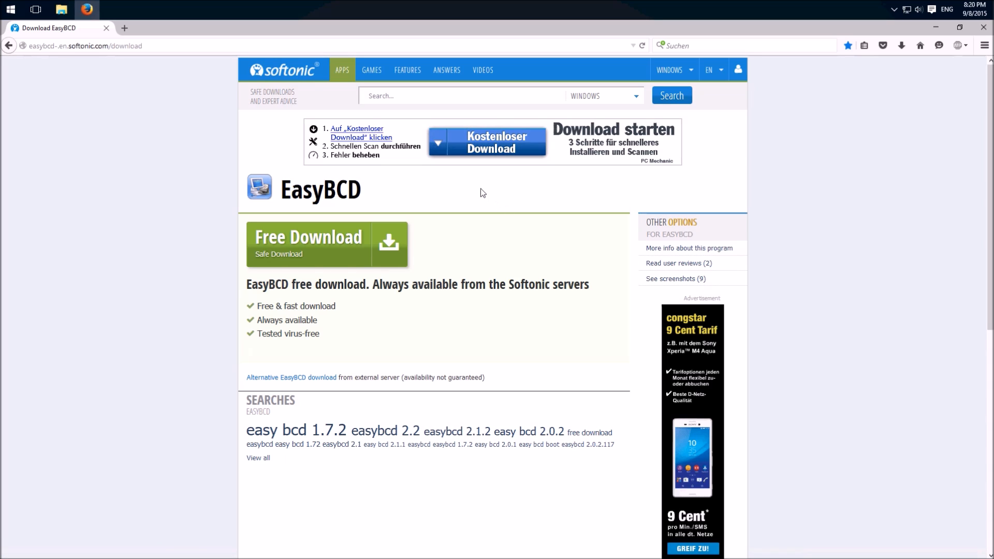
mouse_move(469, 194)
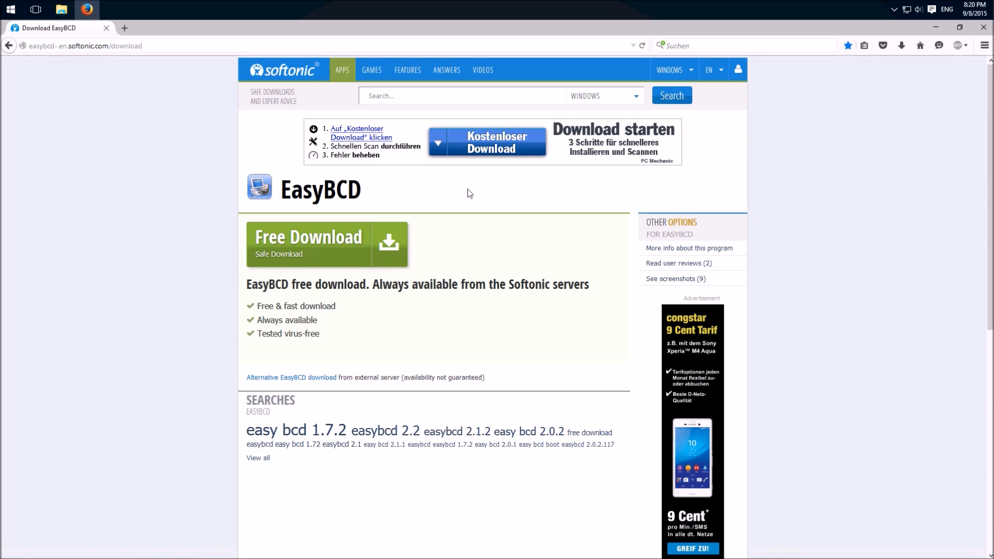
mouse_move(444, 197)
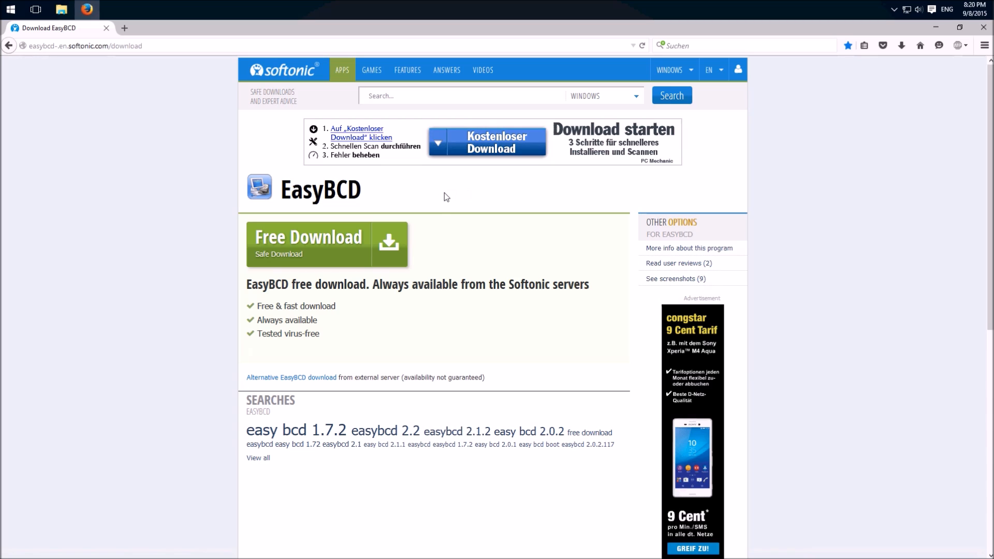
mouse_move(426, 189)
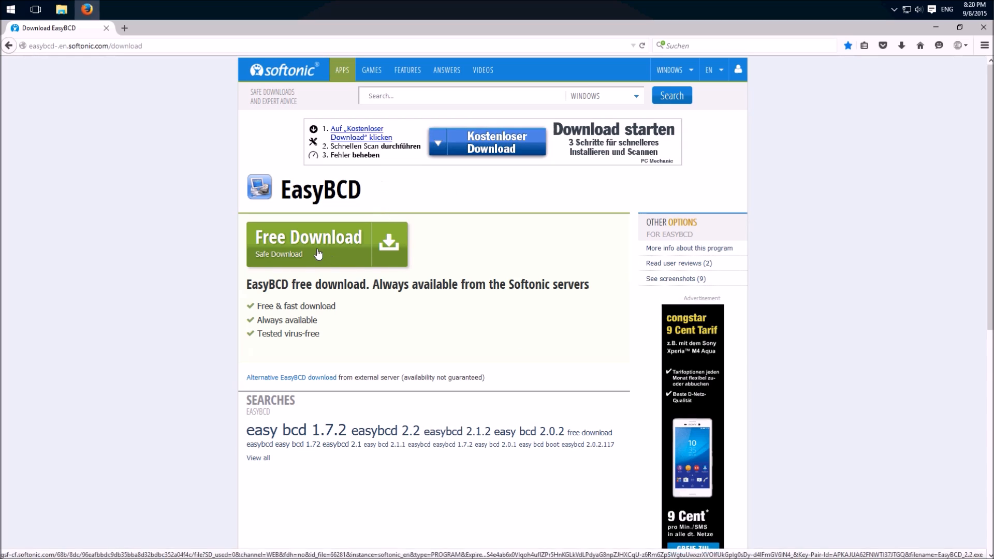
Step: Download and install EasyBCD 2.2, accepting the license and launching it at finish
click(309, 244)
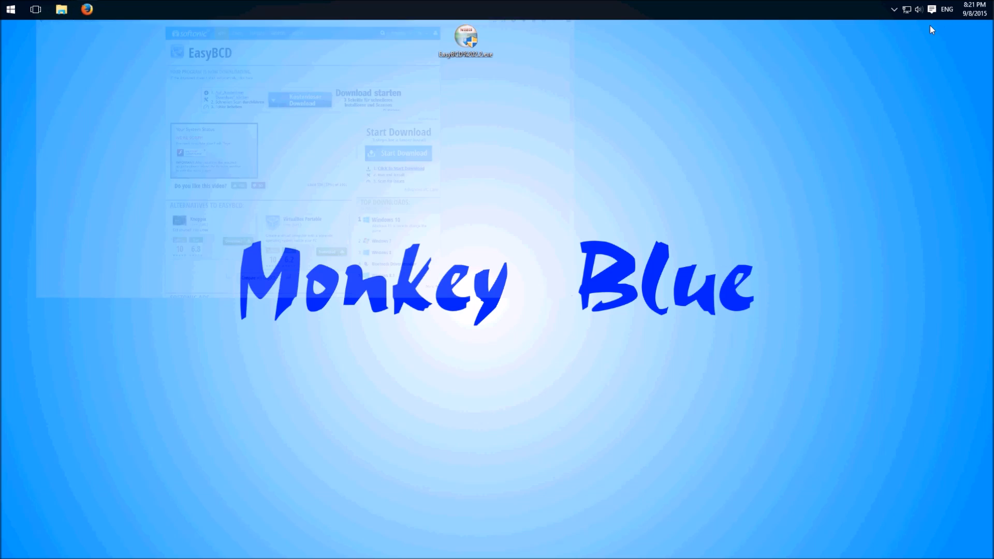
double_click(464, 37)
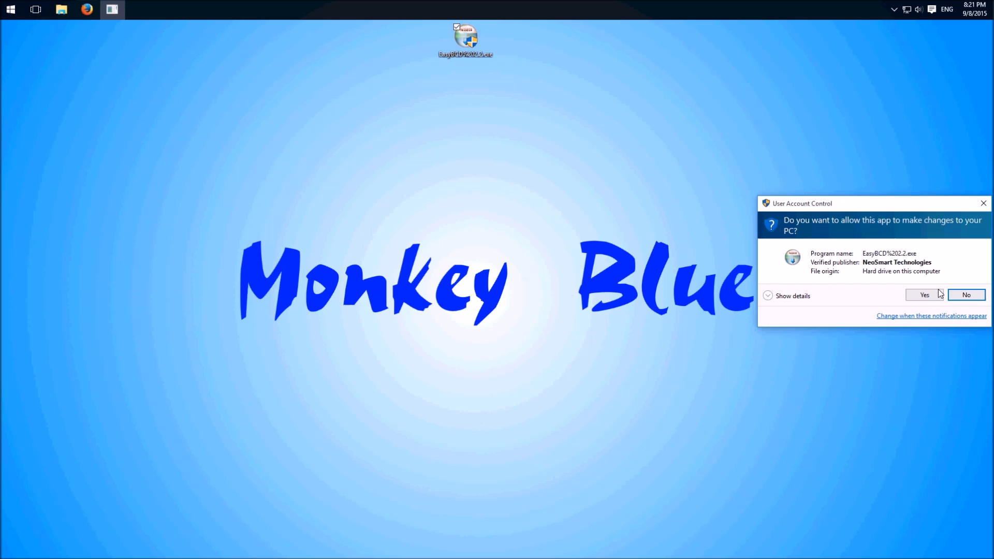
click(923, 294)
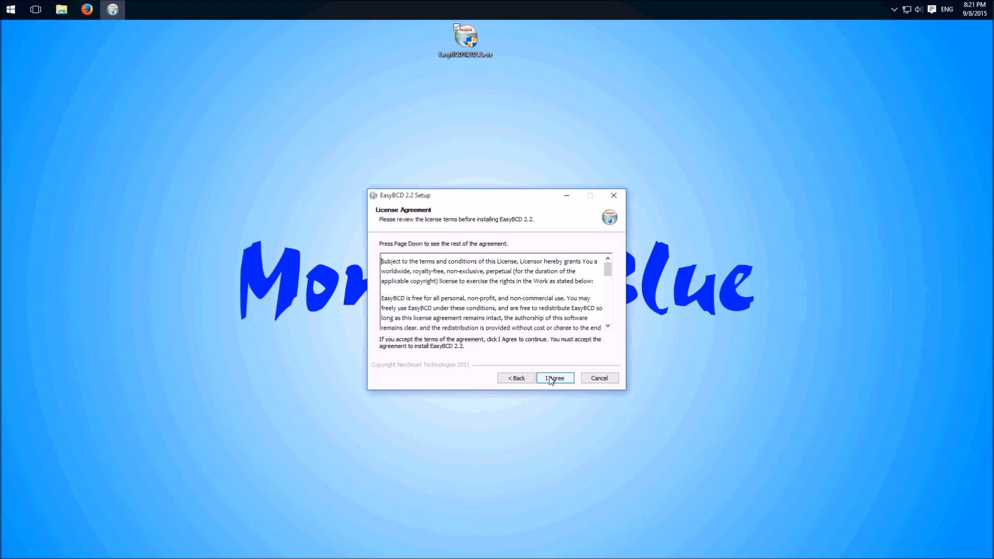
click(554, 377)
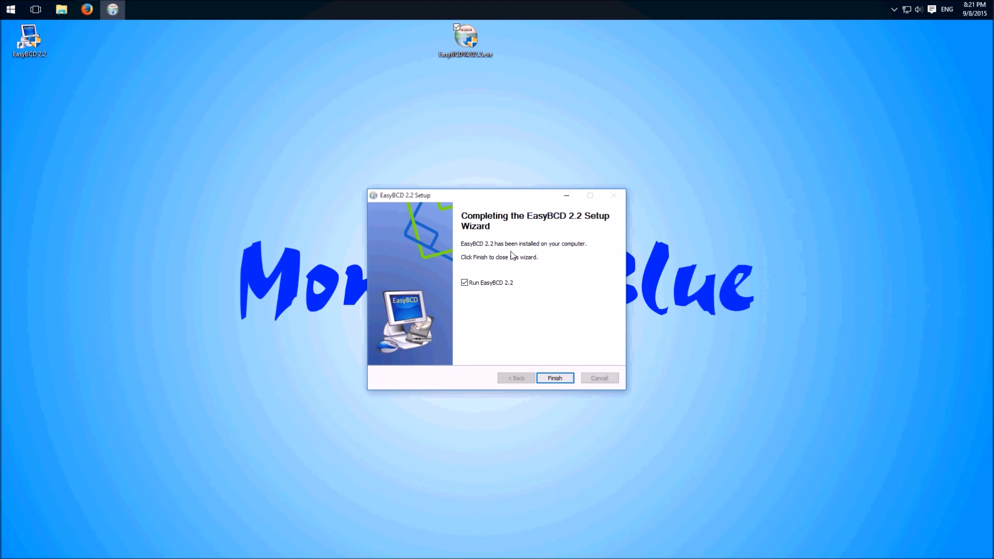
click(553, 378)
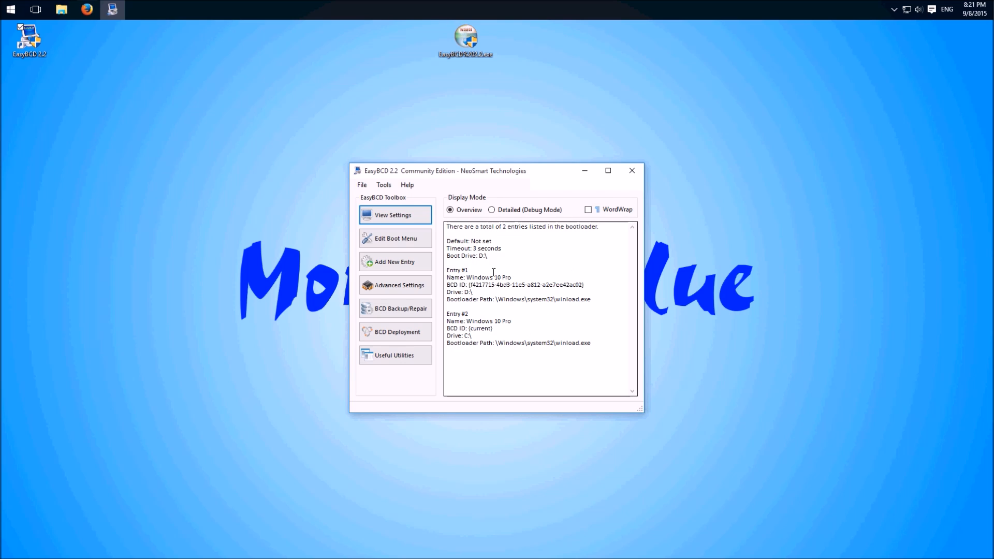
mouse_move(553, 228)
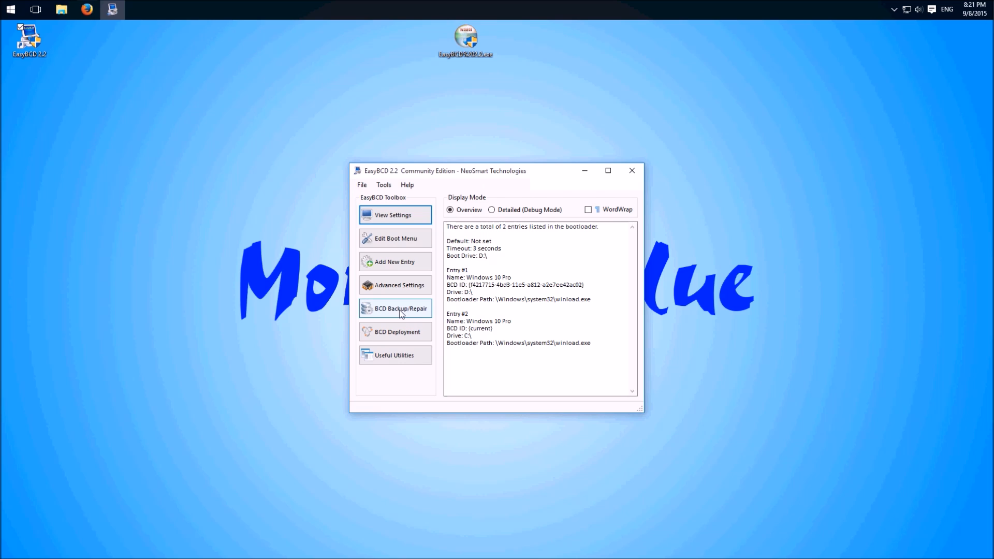
Step: Back up the current BCD settings from the BCD Backup/Repair page
click(395, 308)
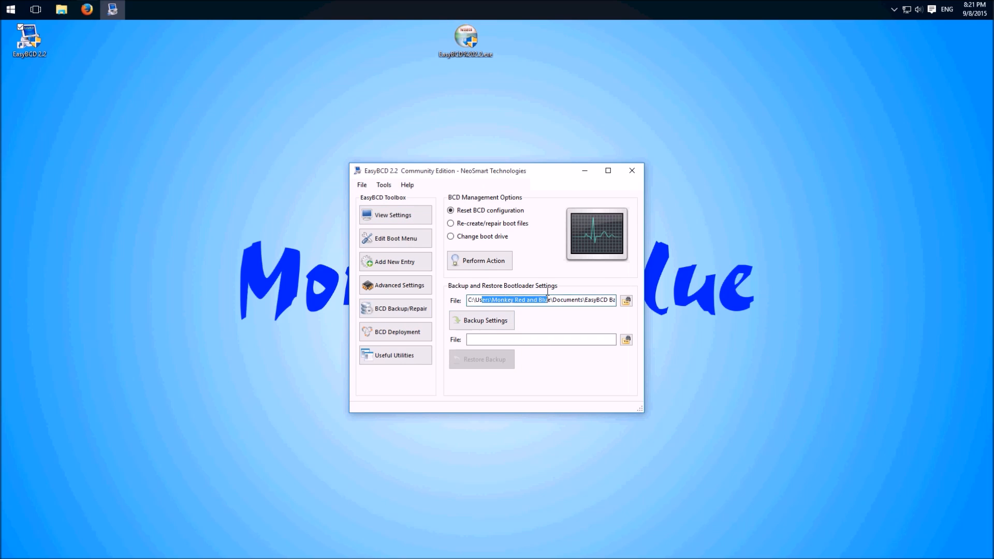
click(481, 320)
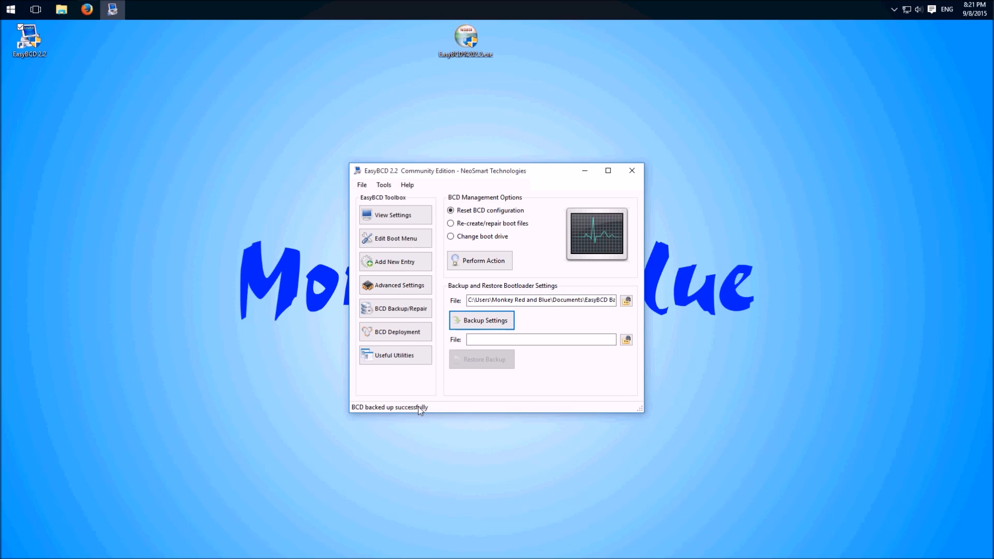
Step: Rename the first Windows 10 Pro boot entry, leaving the countdown at 3 seconds
click(395, 237)
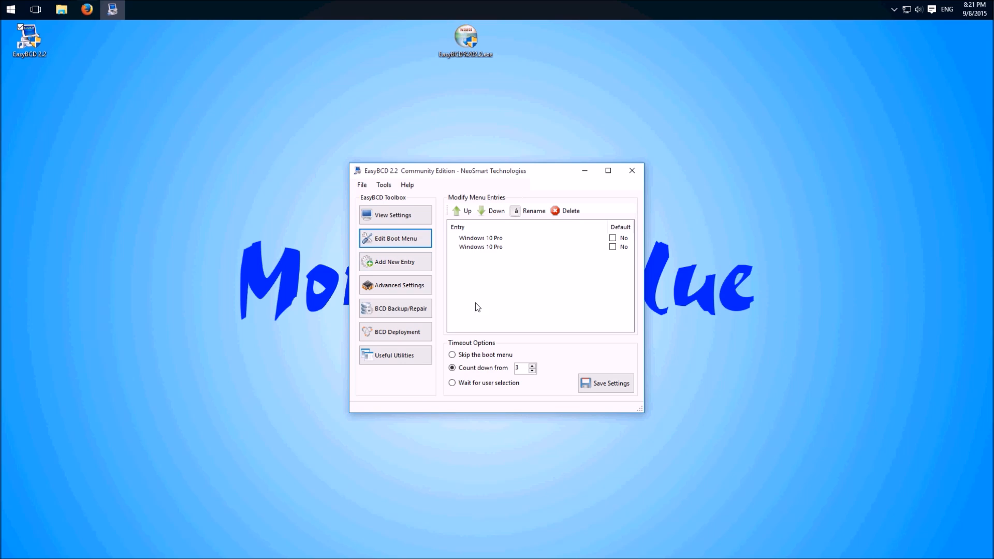
click(480, 238)
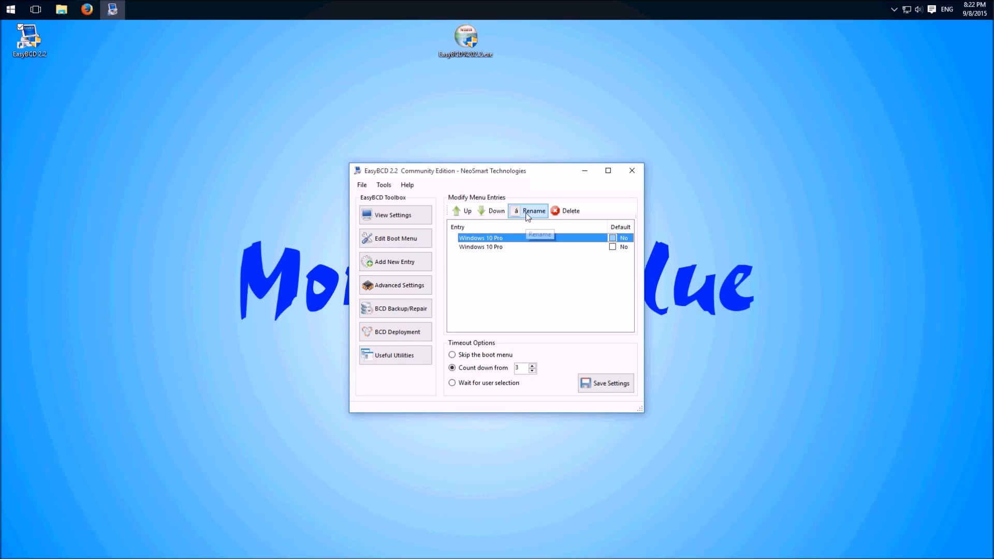
click(533, 211)
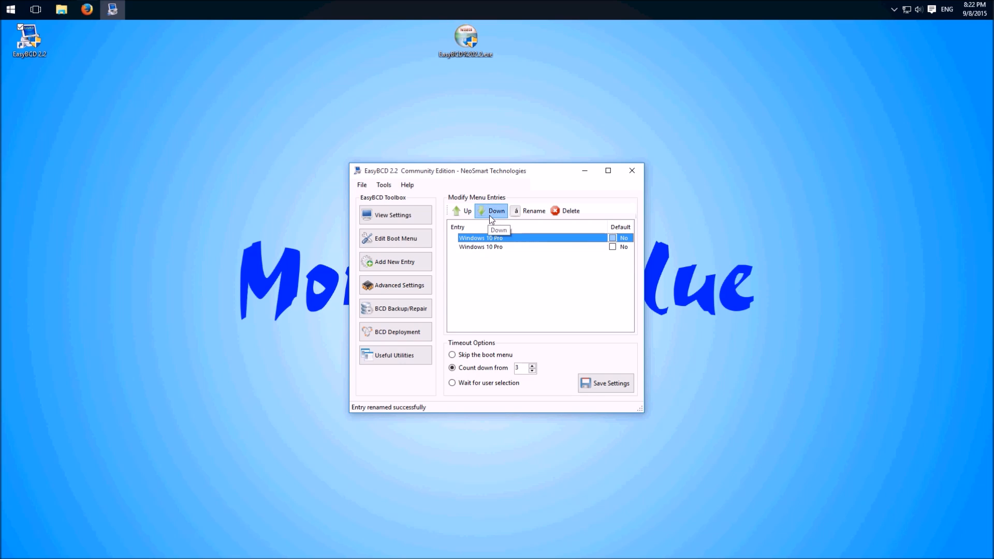
click(496, 211)
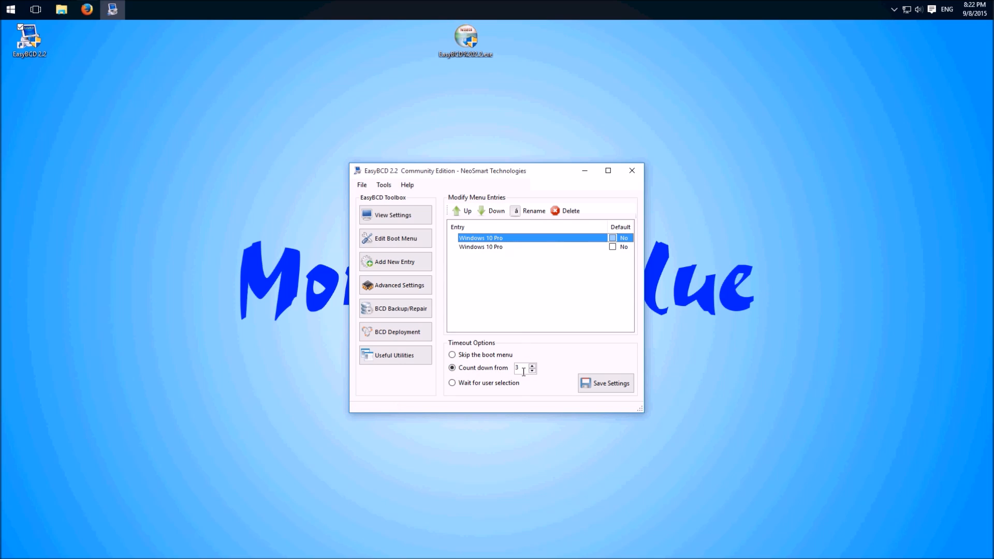
mouse_move(533, 370)
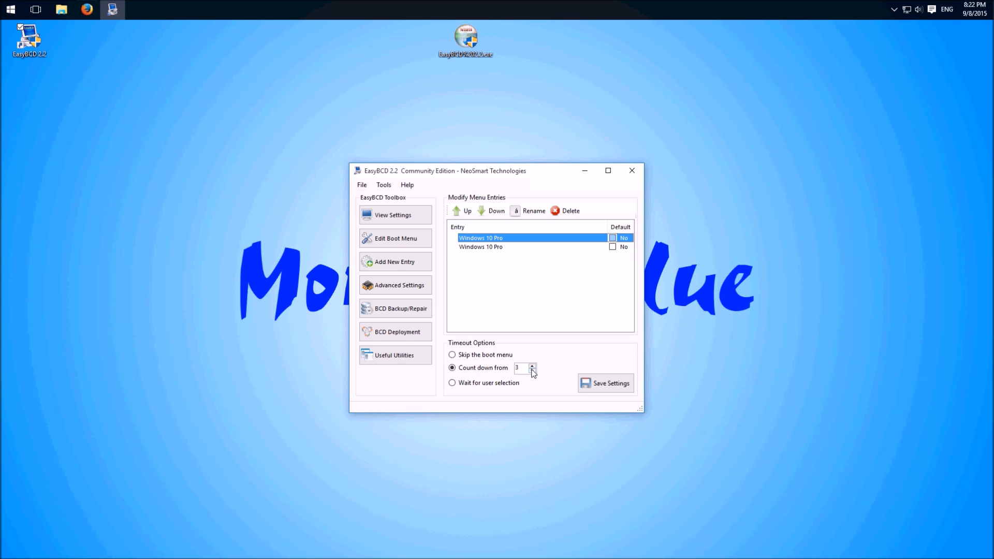
mouse_move(505, 252)
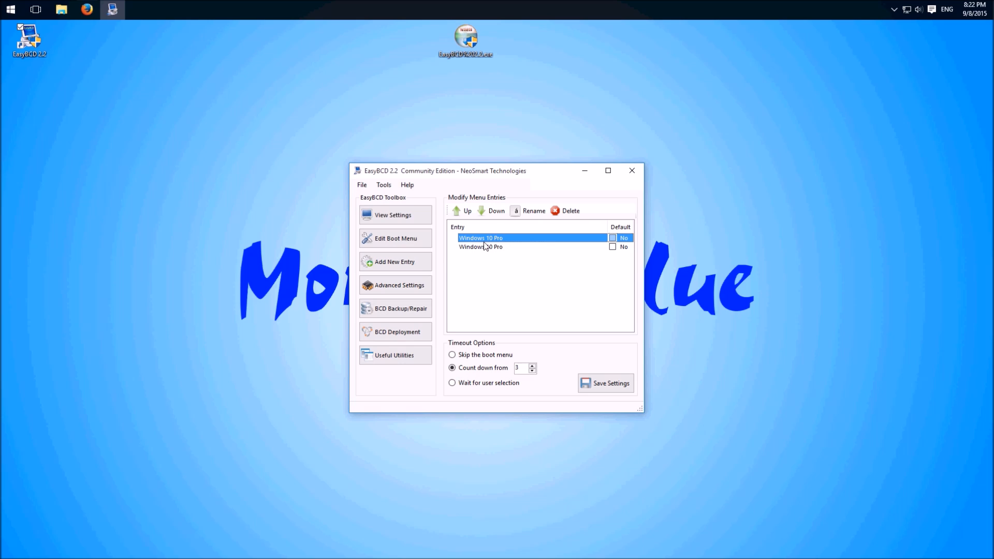
mouse_move(537, 378)
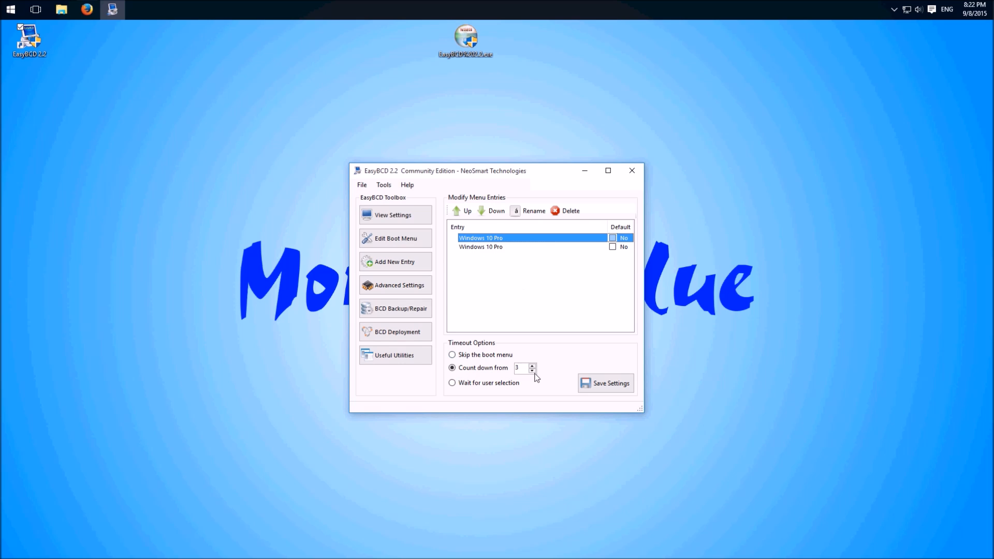
click(520, 367)
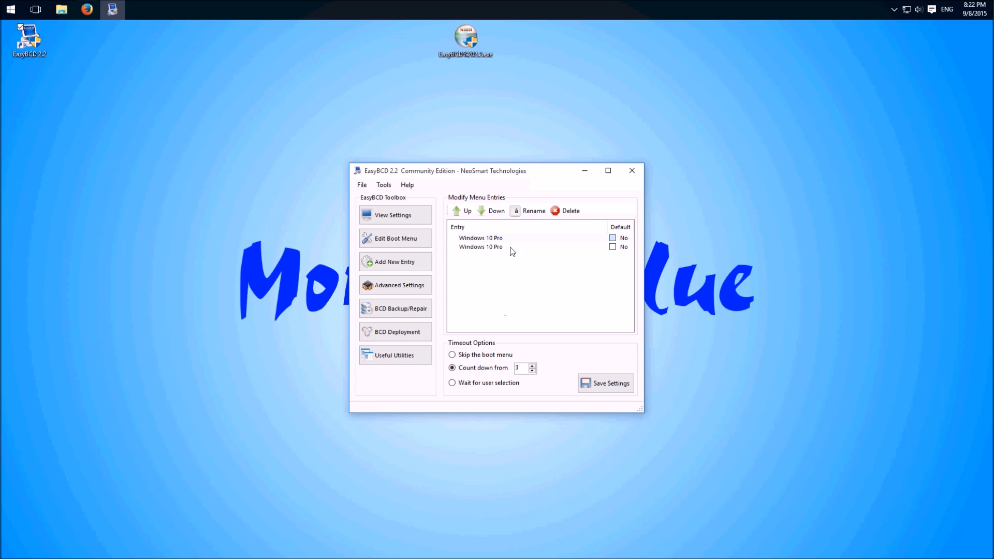
mouse_move(500, 243)
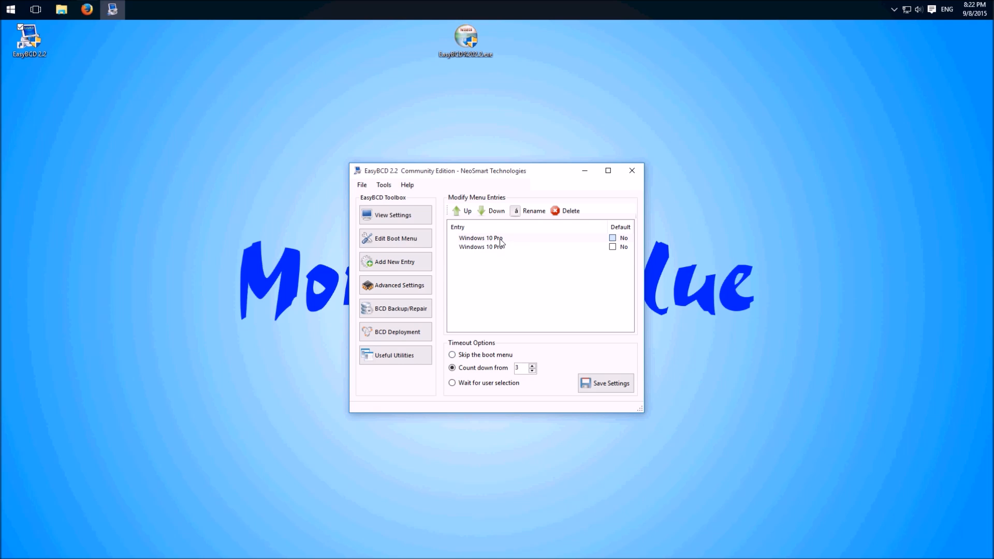
Step: View the Add New Entry options, then show Advanced Settings for Windows 10 Pro
click(395, 261)
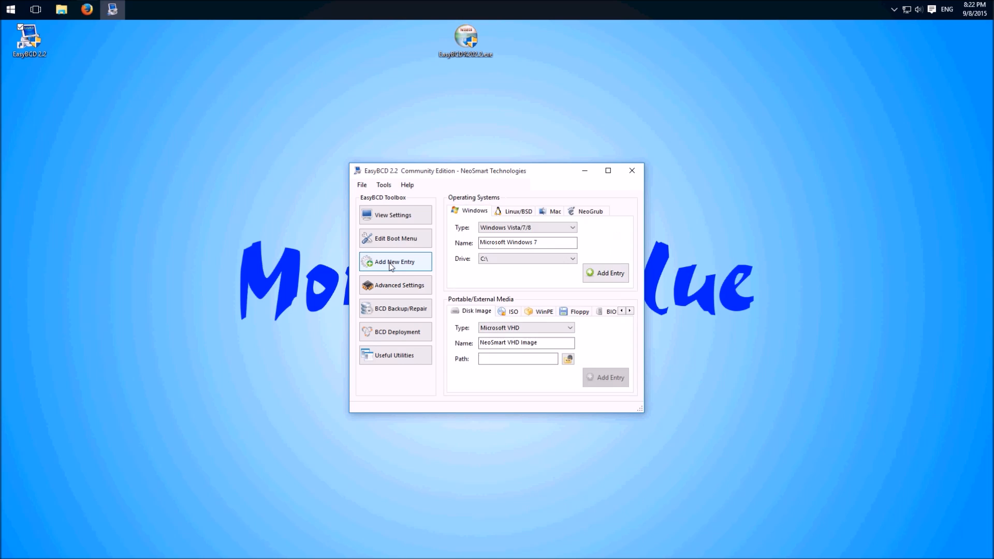
click(395, 260)
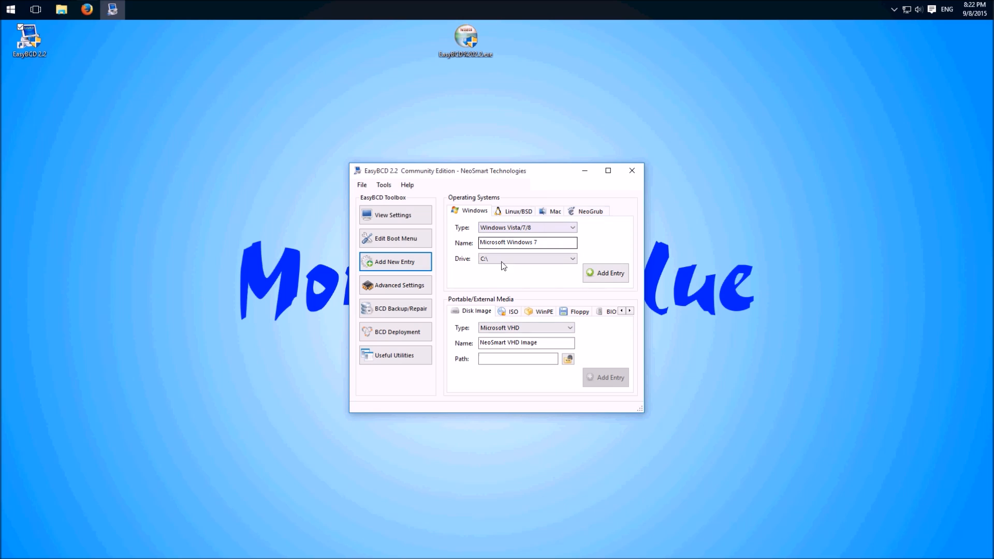
click(395, 285)
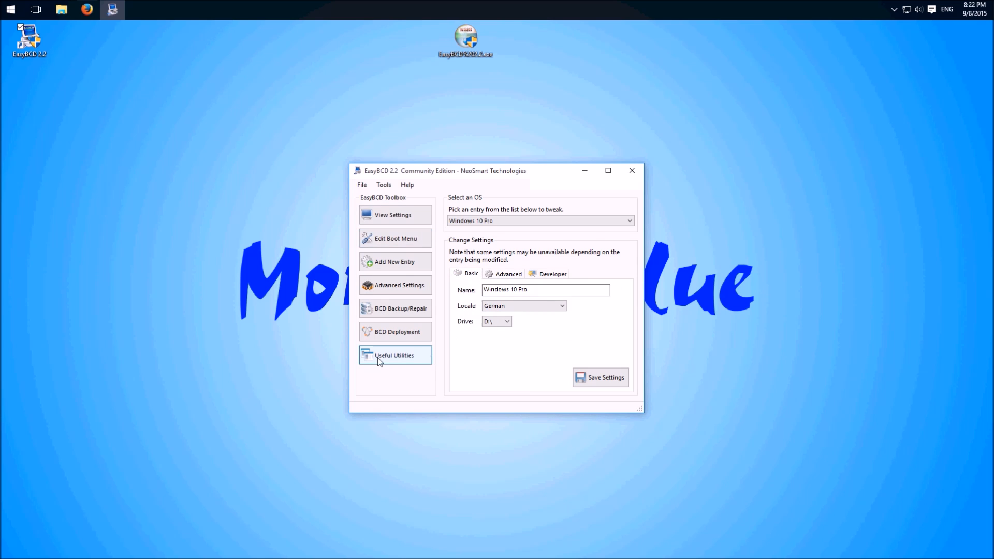
Step: Show the six tools in EasyBCD's Useful Utilities collection
click(395, 355)
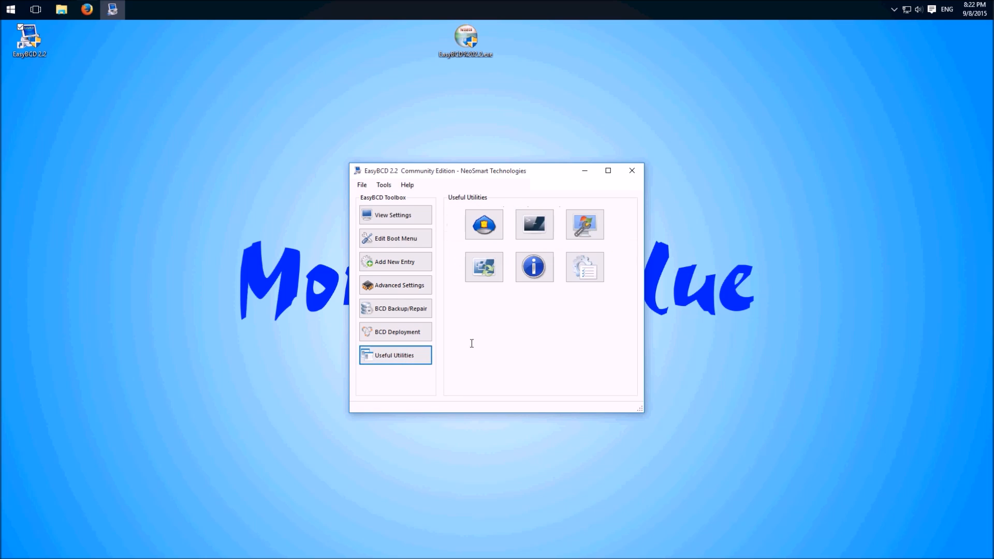
mouse_move(534, 224)
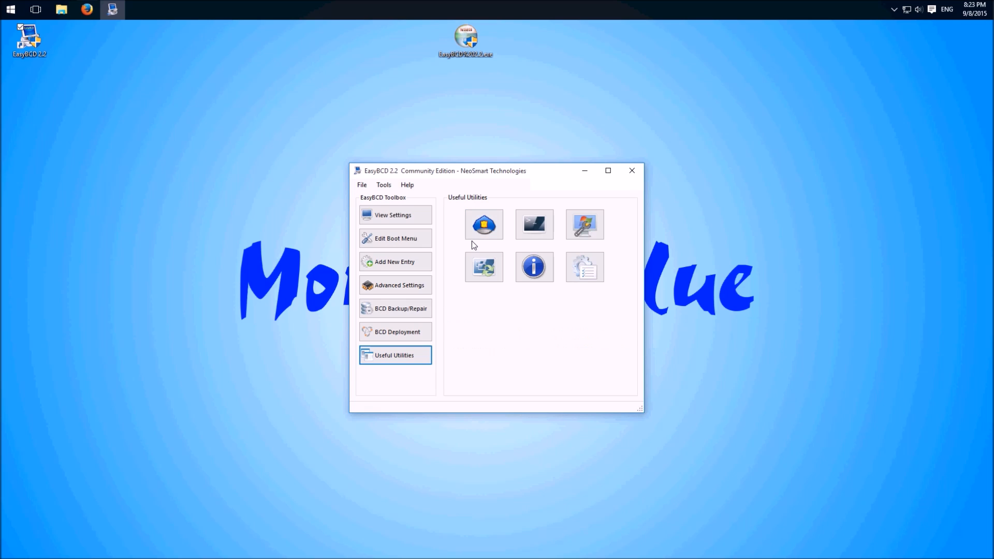
mouse_move(445, 247)
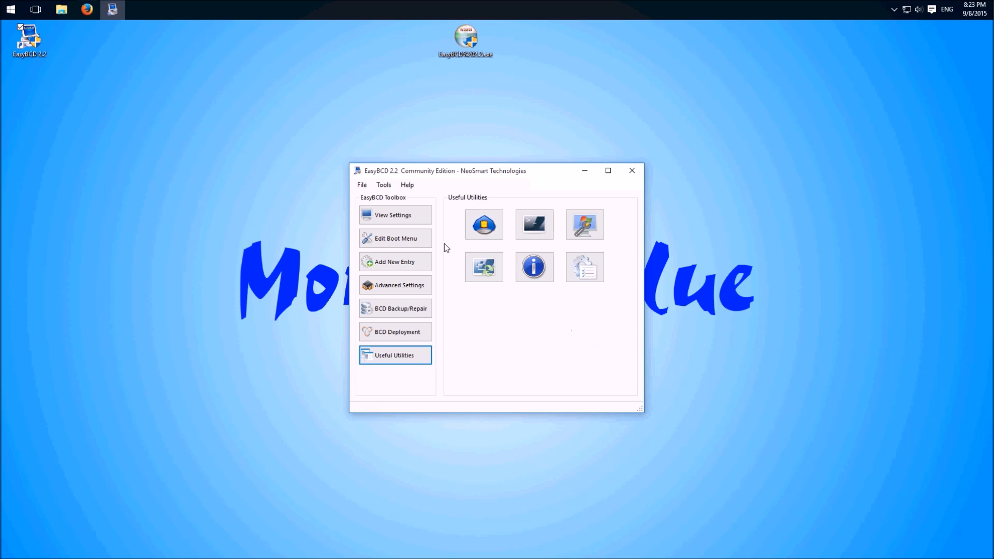
Step: Save the bootloader settings from the Edit Boot Menu page
click(396, 237)
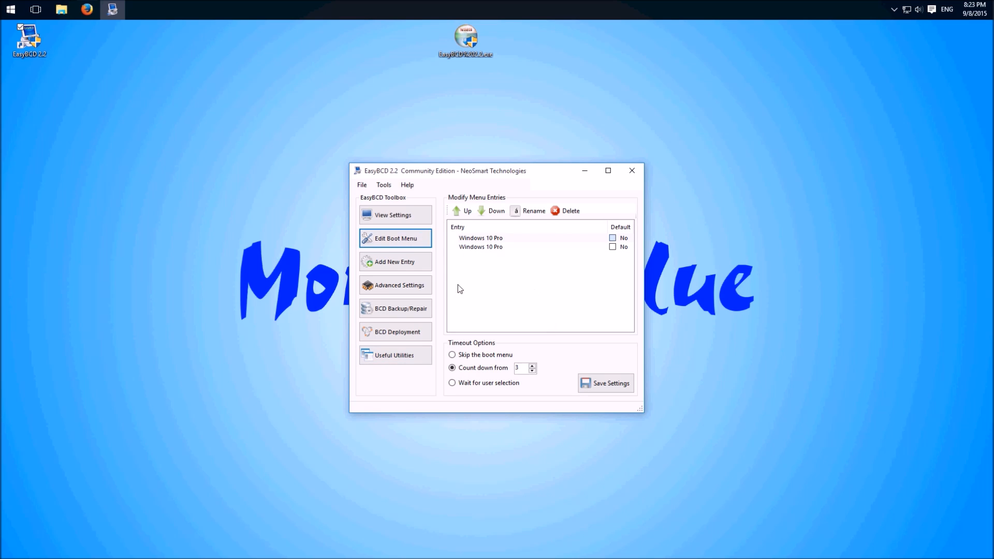
click(604, 383)
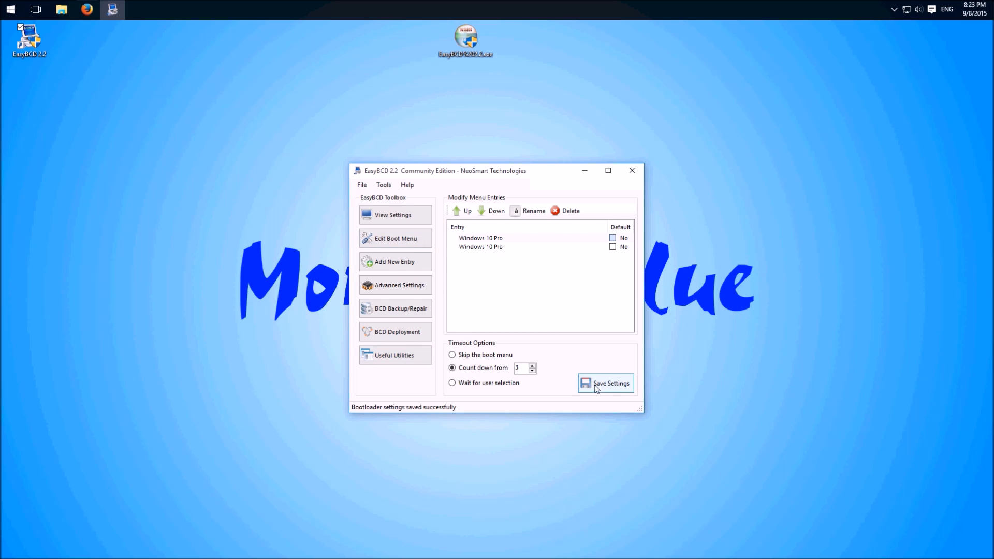